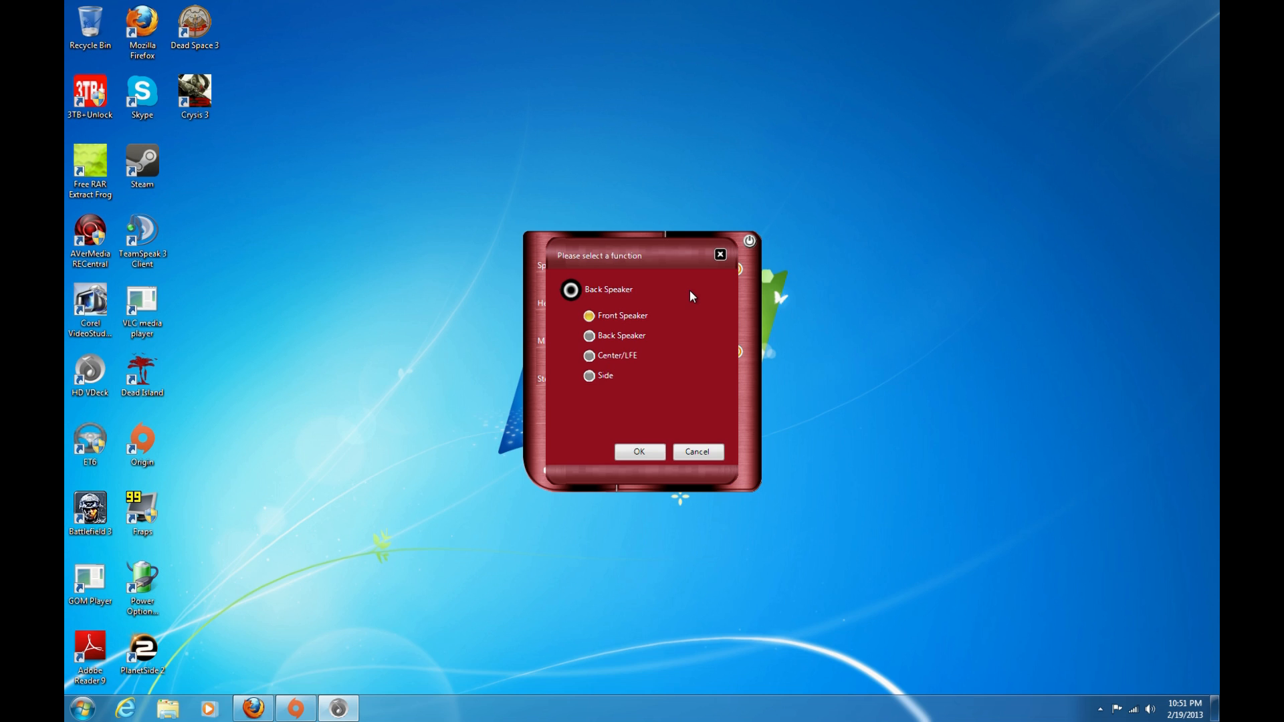
mouse_move(595, 318)
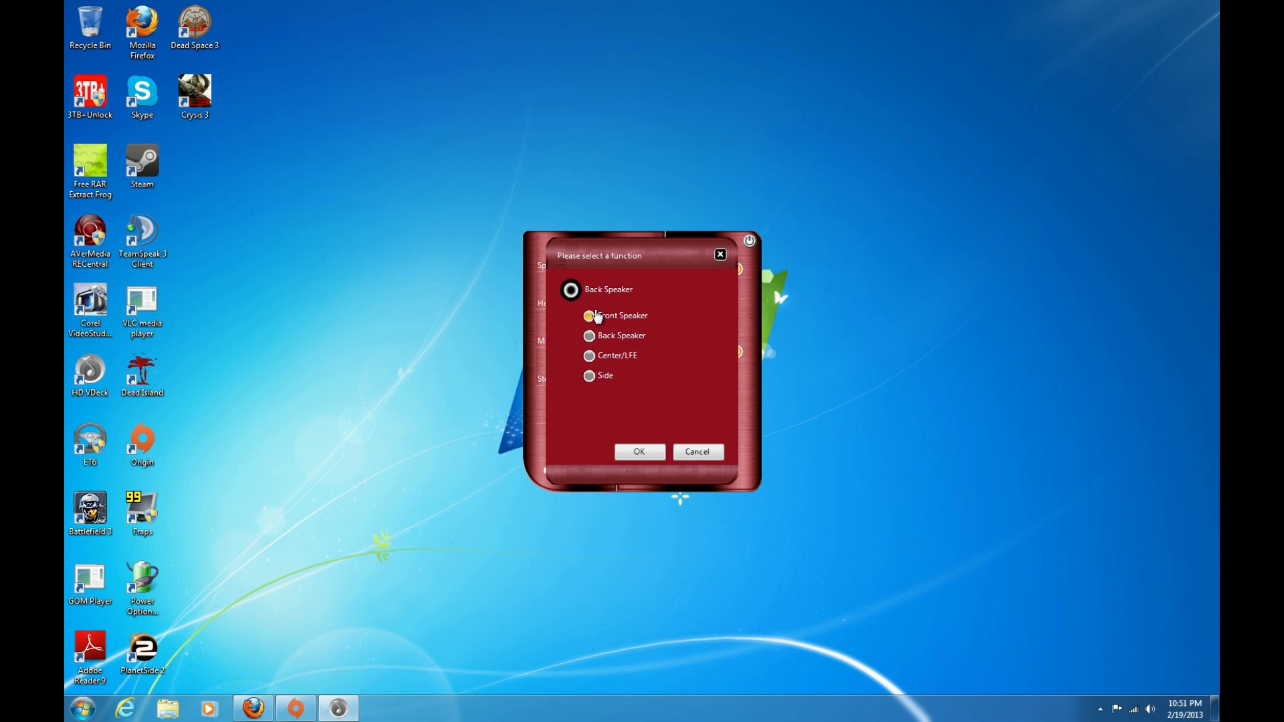
Confirm Front Speaker for the back jack and Headphone for the front jack
click(638, 451)
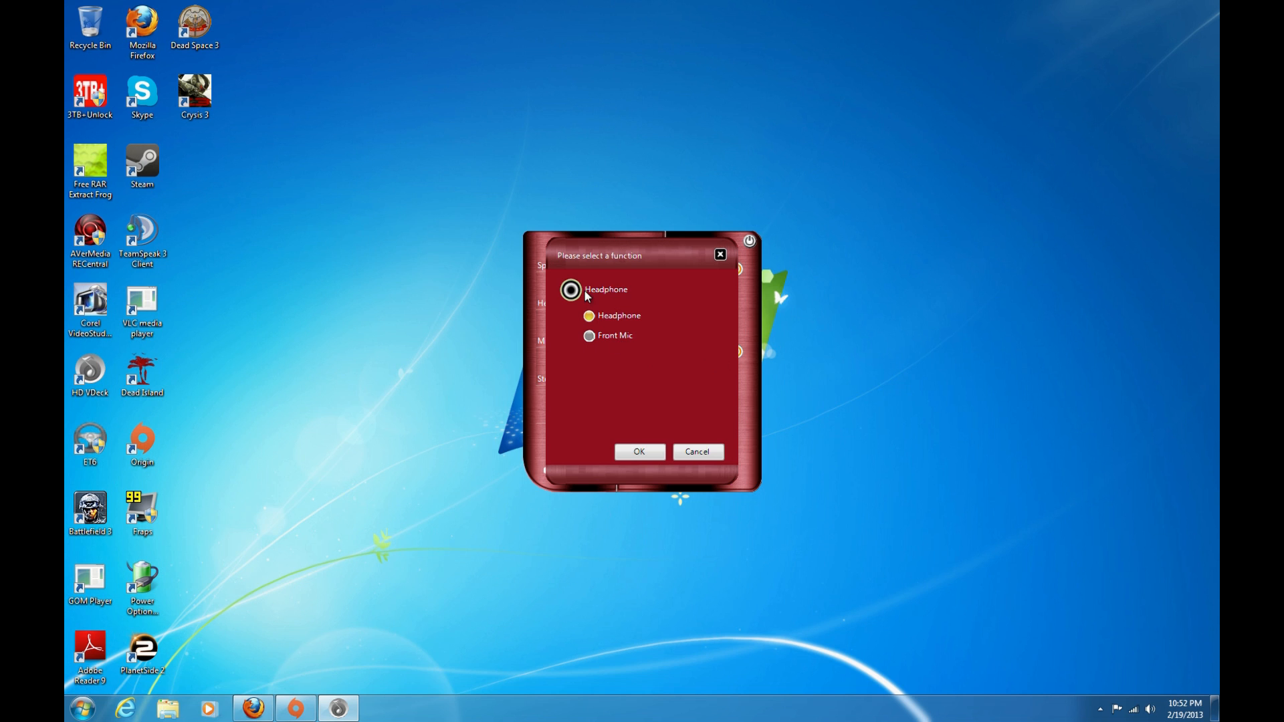
click(639, 452)
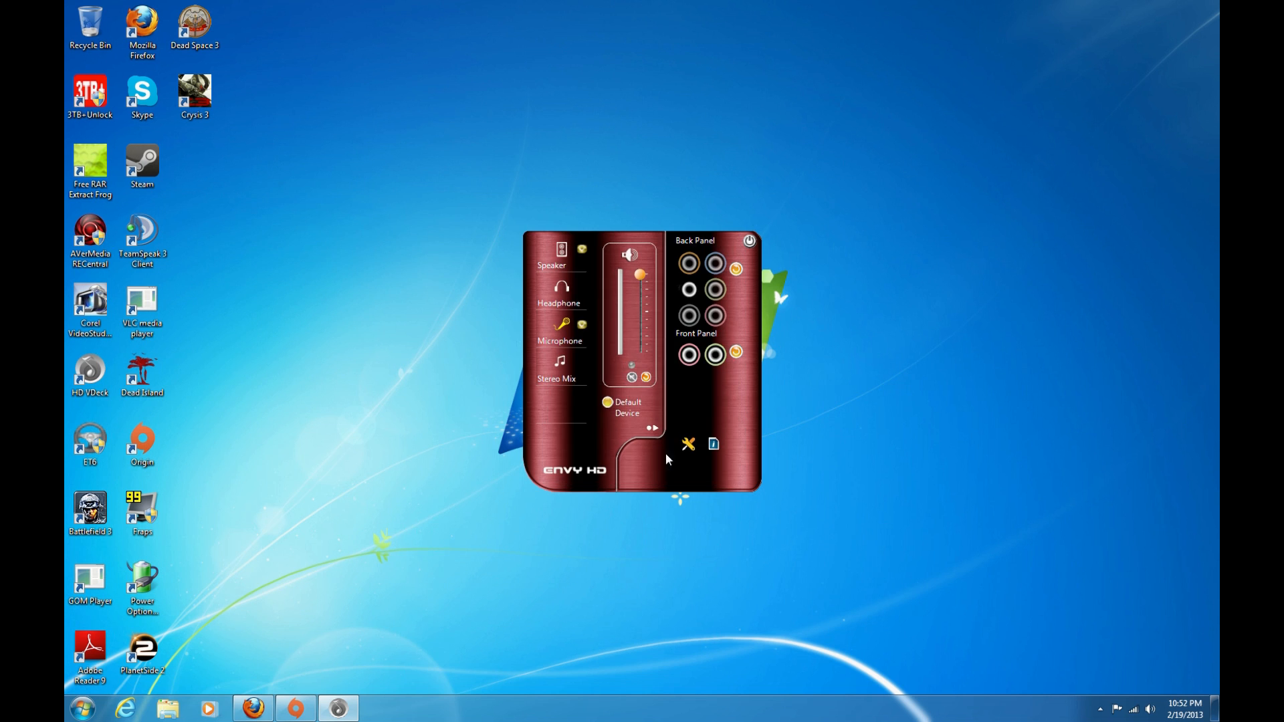
mouse_move(1149, 708)
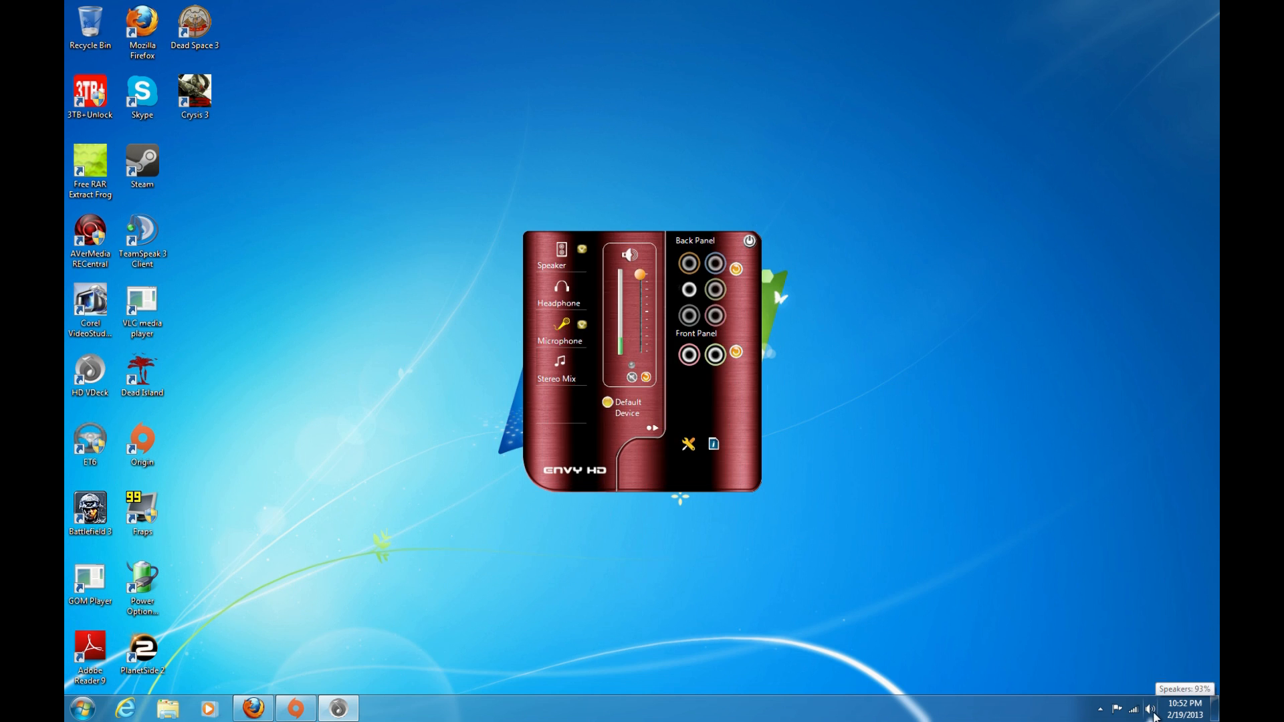
Open Recording devices from the tray volume icon and open Stereo Mix properties
right_click(1149, 709)
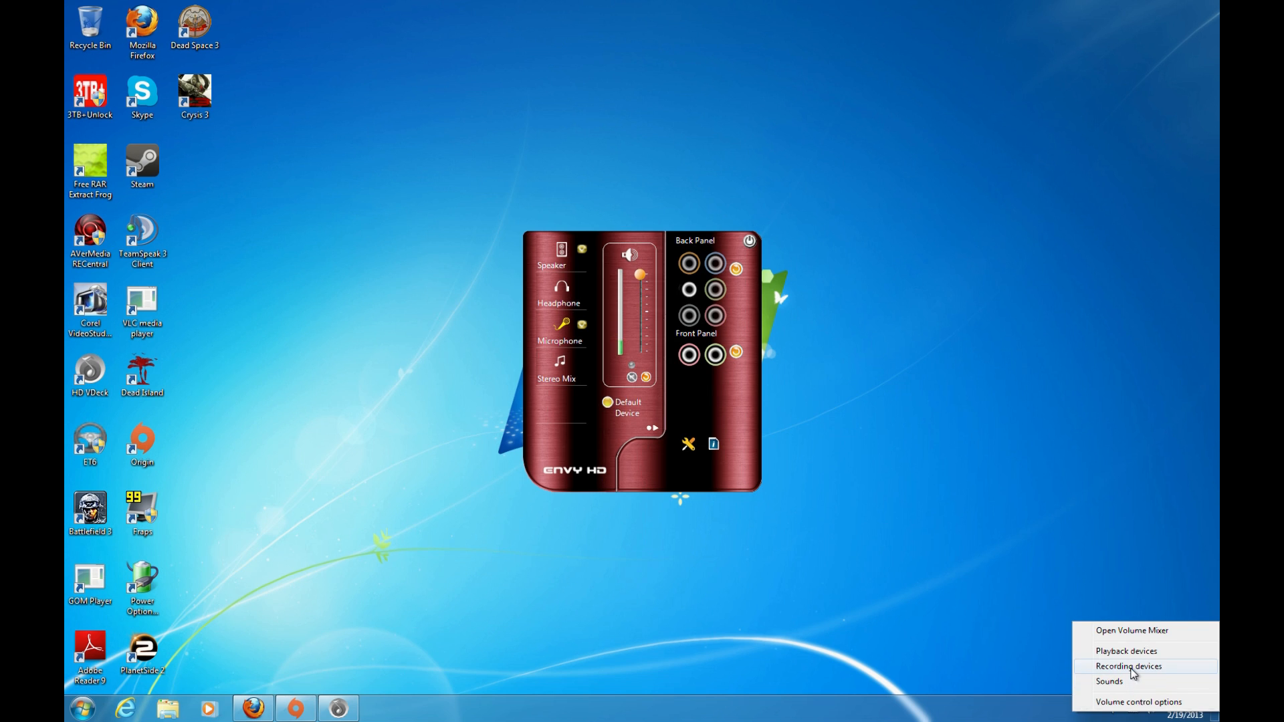
click(1128, 666)
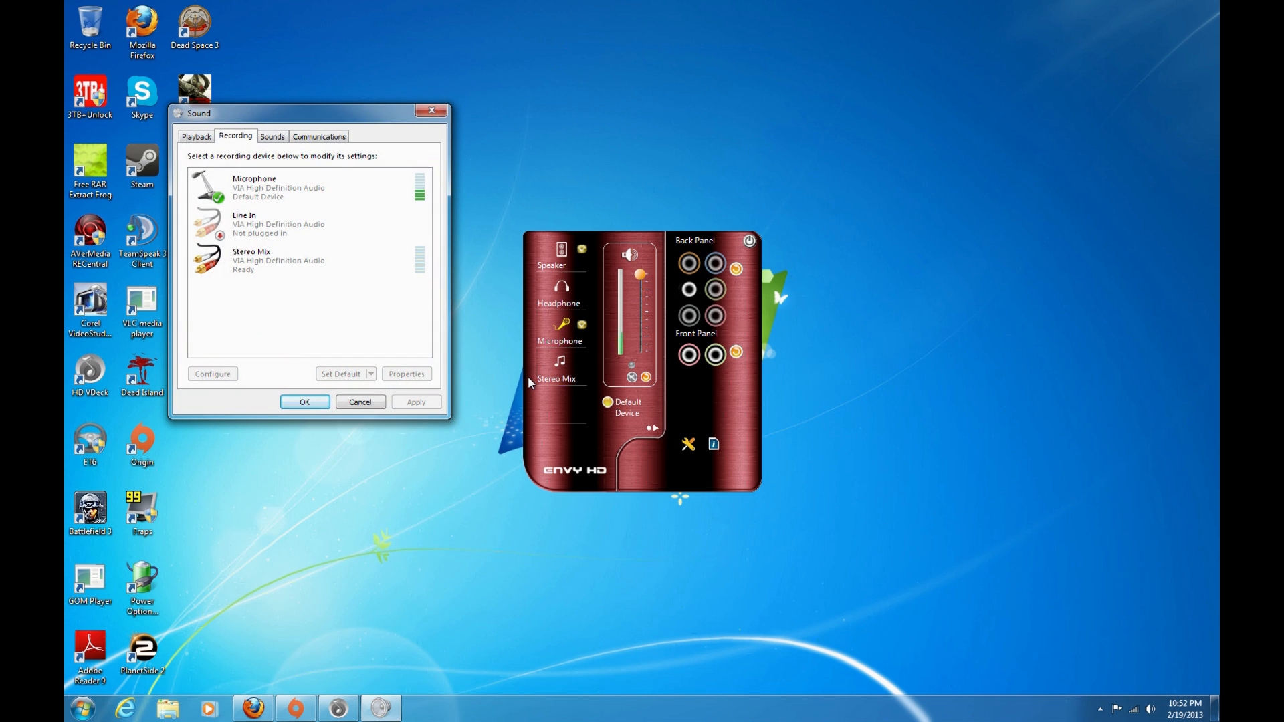
click(287, 260)
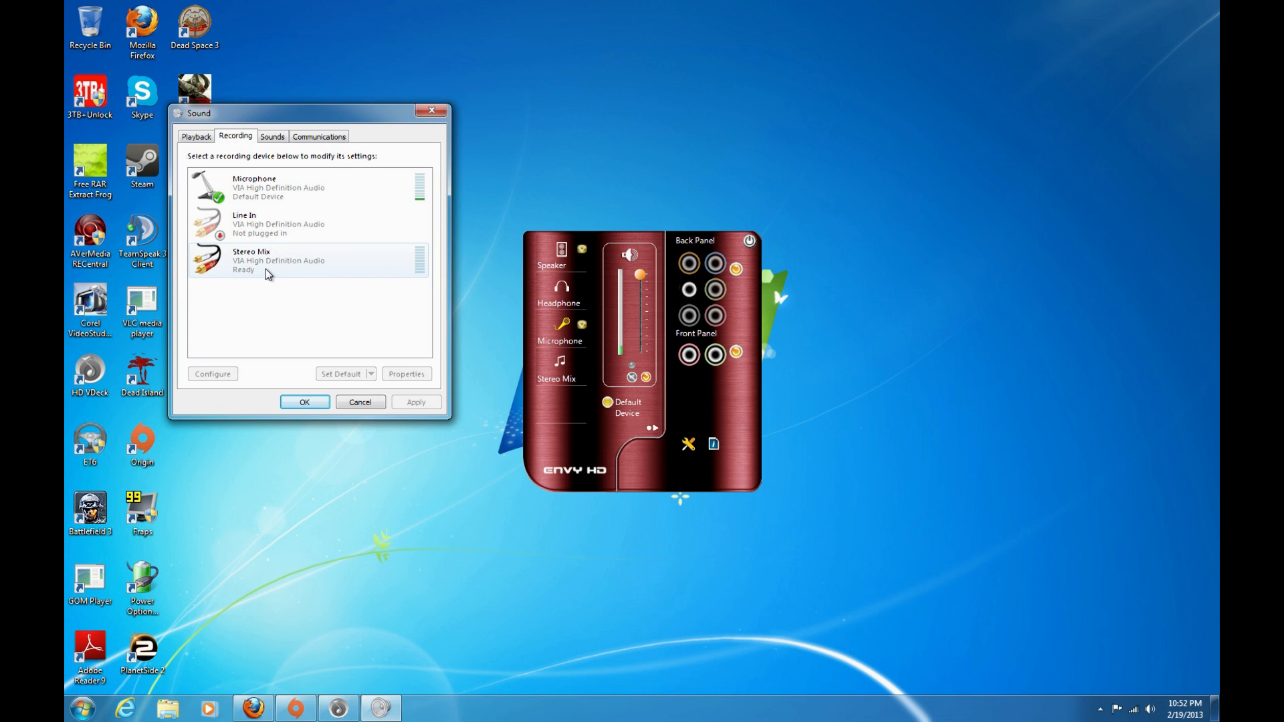
click(406, 373)
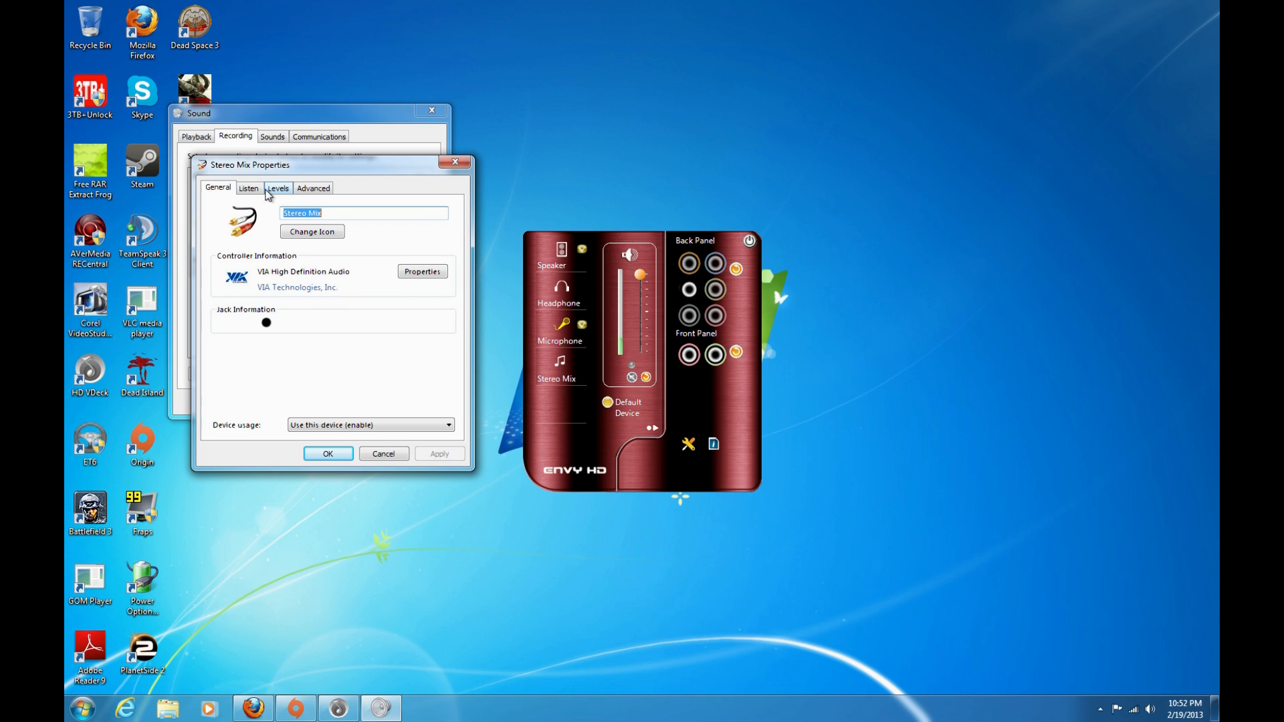
Set Stereo Mix to play back through Headphone on the Listen tab and confirm
click(248, 187)
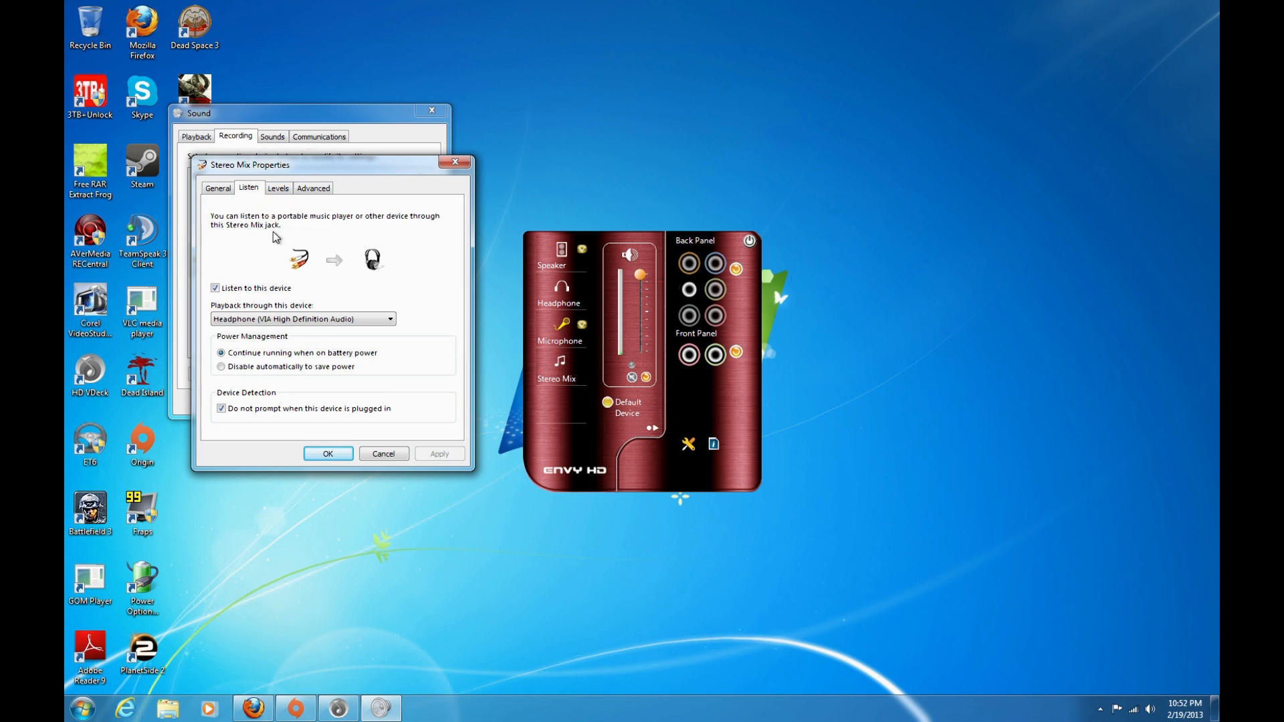
click(215, 287)
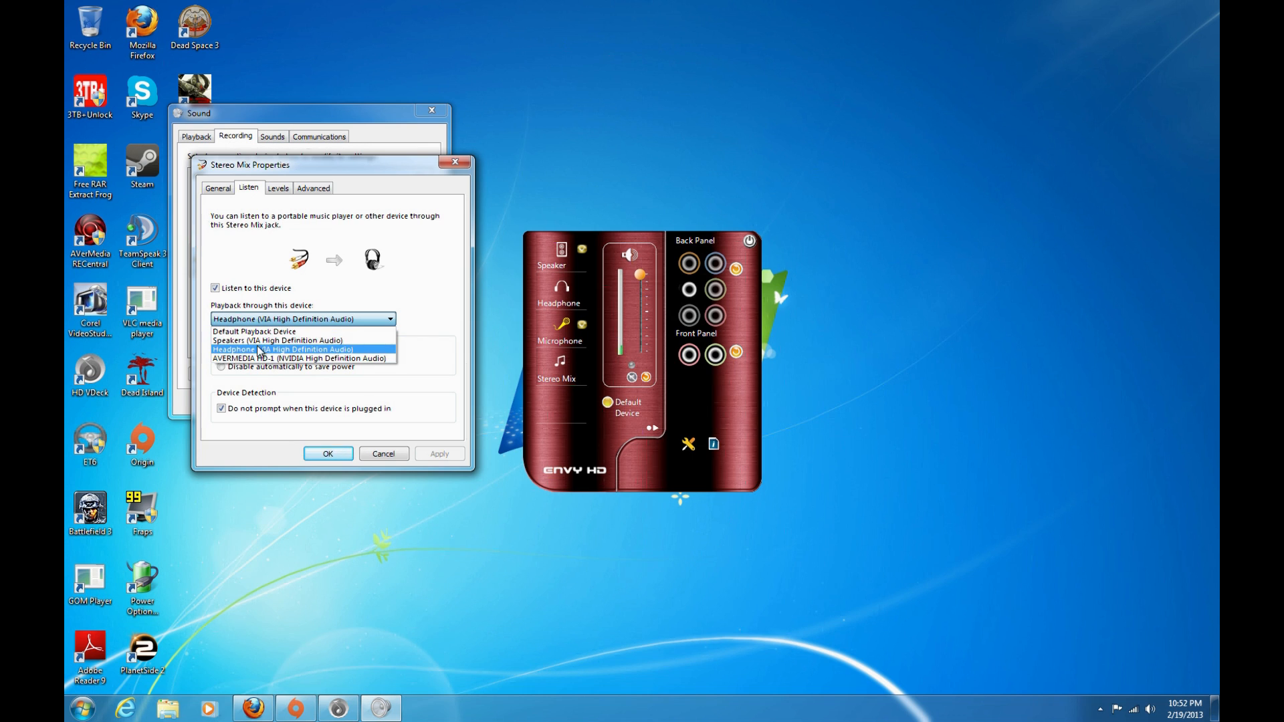
click(282, 350)
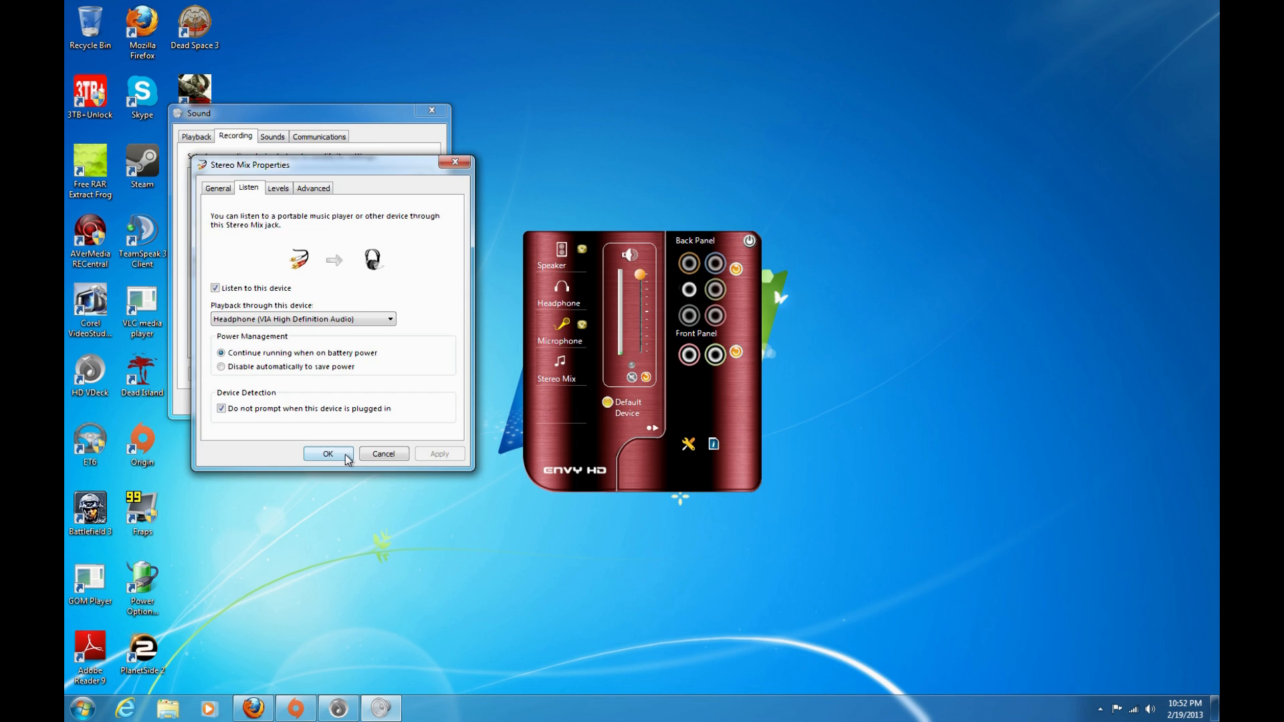
click(328, 453)
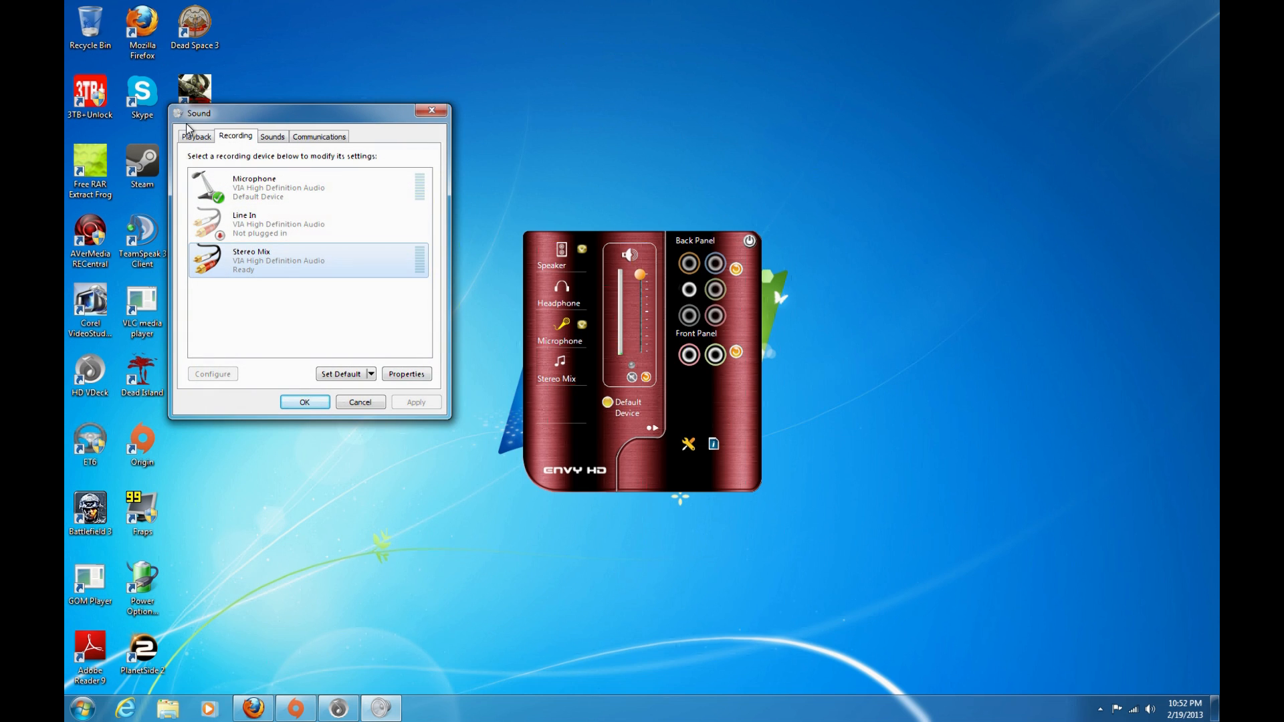
Inspect the Speakers device options on the Playback tab
click(196, 136)
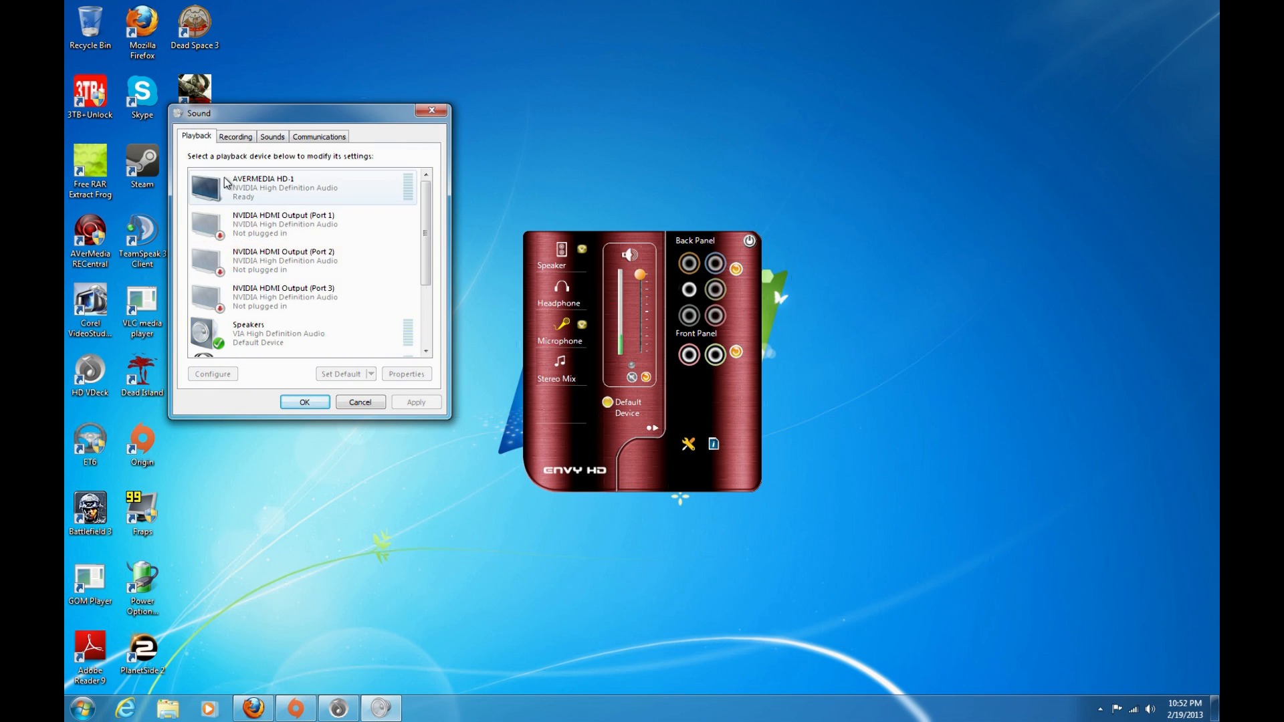
scroll(down, 3)
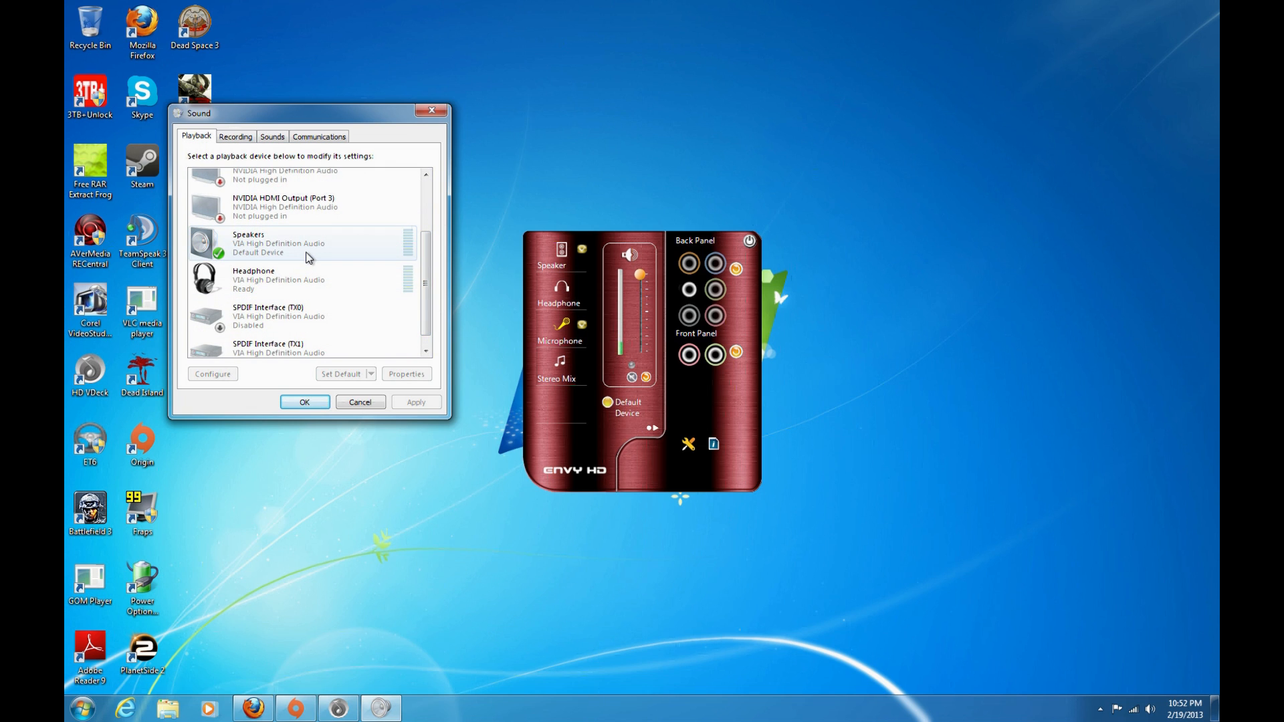
right_click(278, 244)
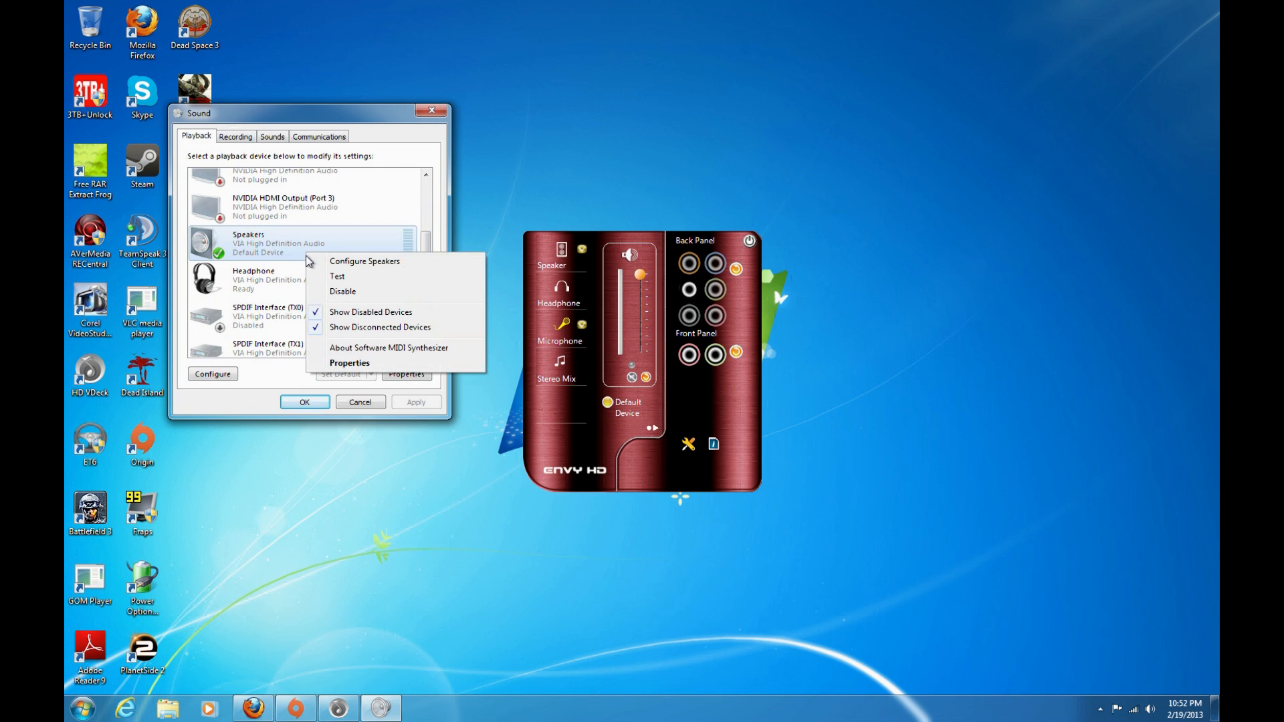
mouse_move(342, 292)
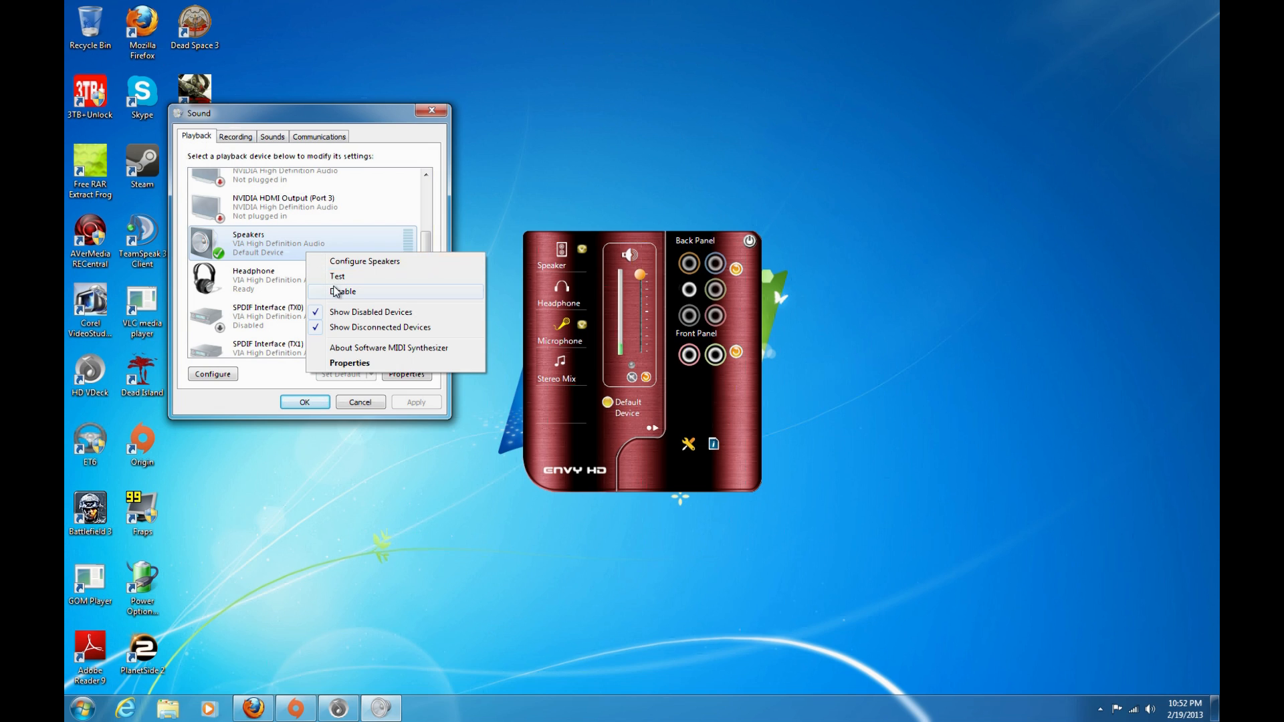
mouse_move(407, 310)
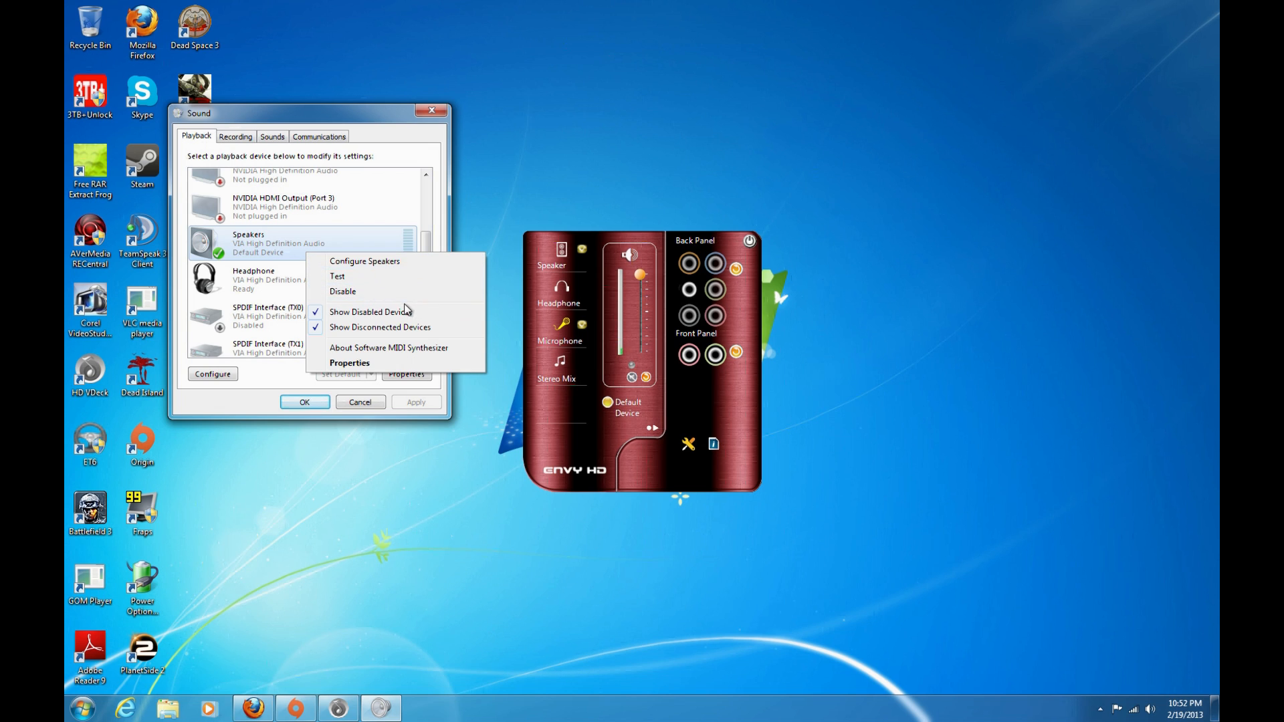
mouse_move(304, 386)
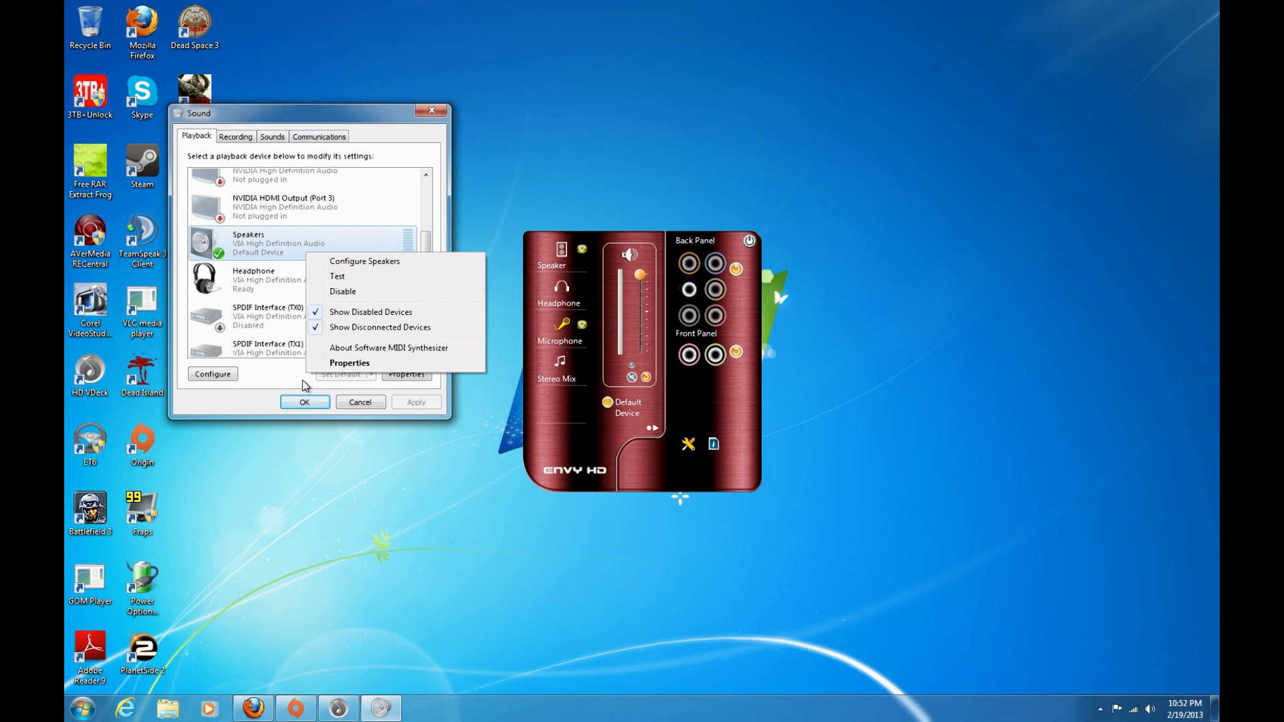
Close sound settings unchanged and show headphone and speaker volumes in the tray popup
click(333, 377)
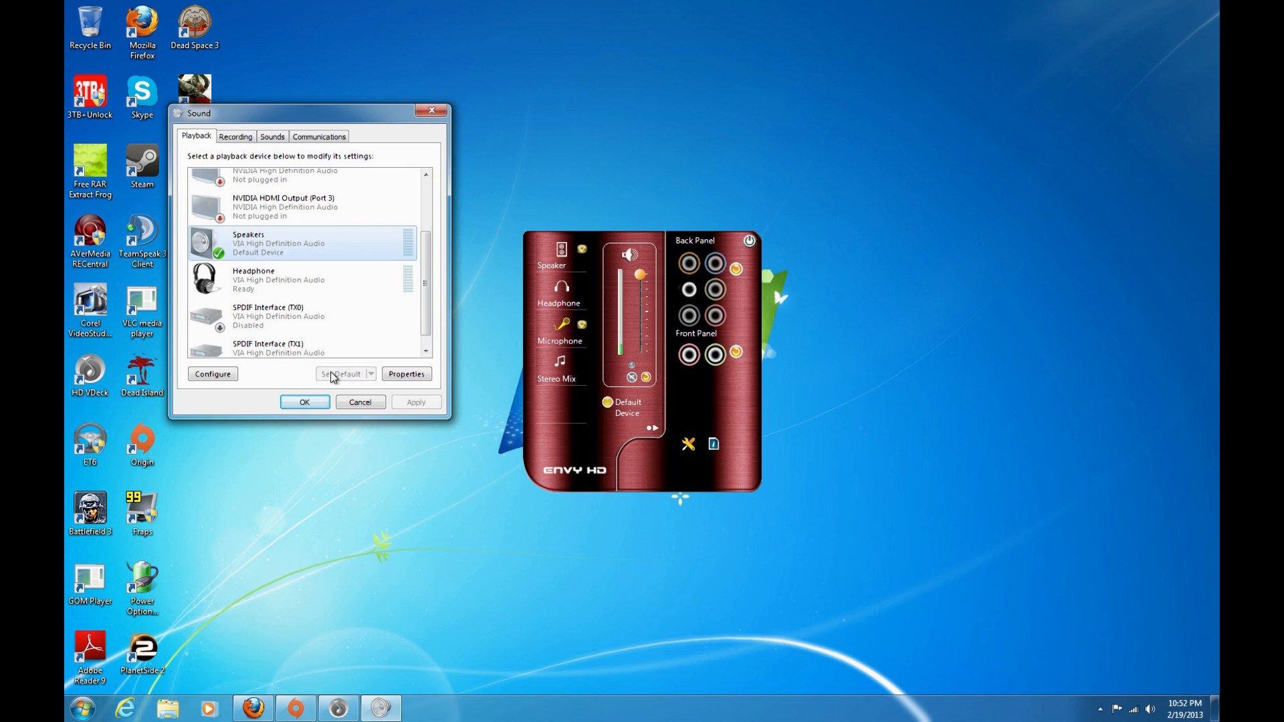
click(303, 402)
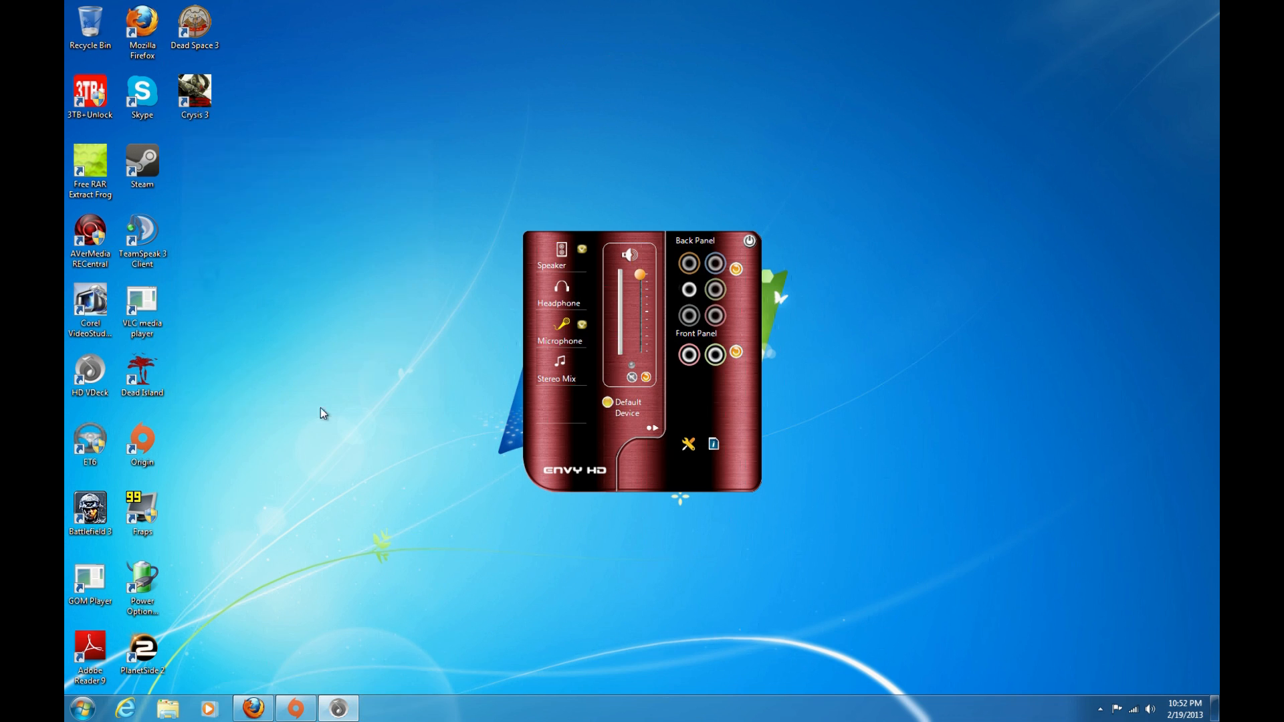
click(1149, 708)
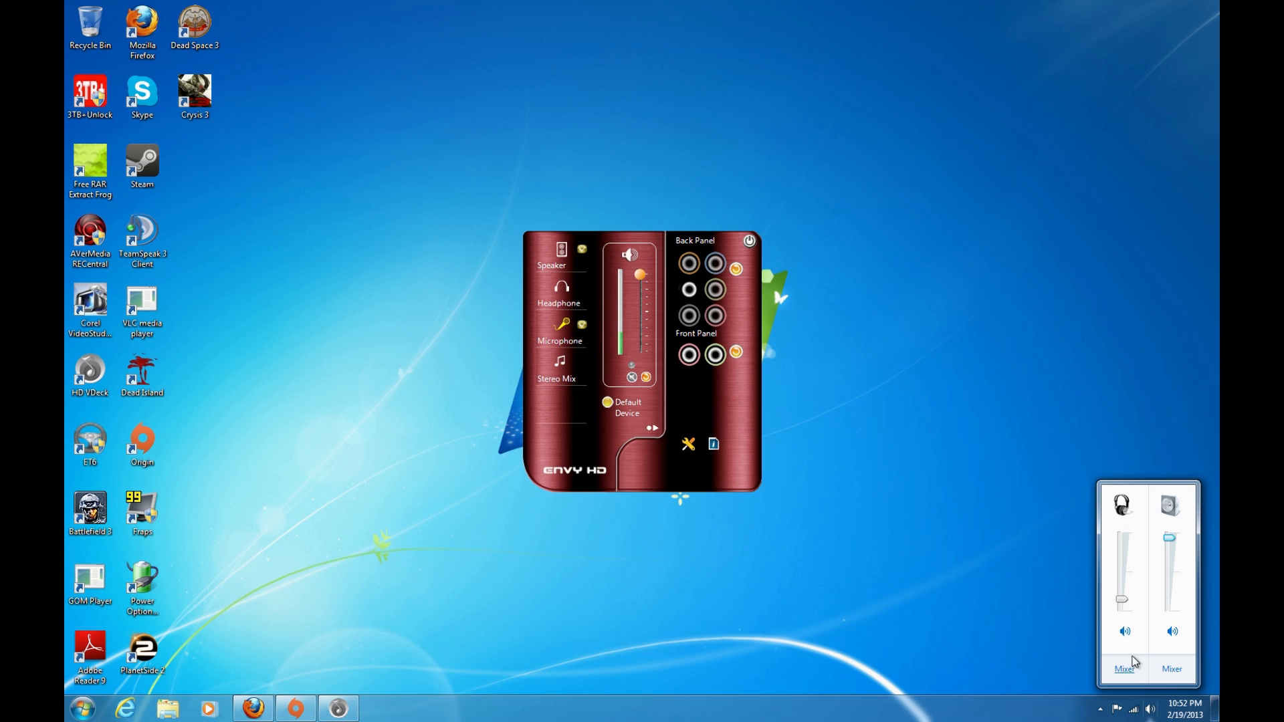